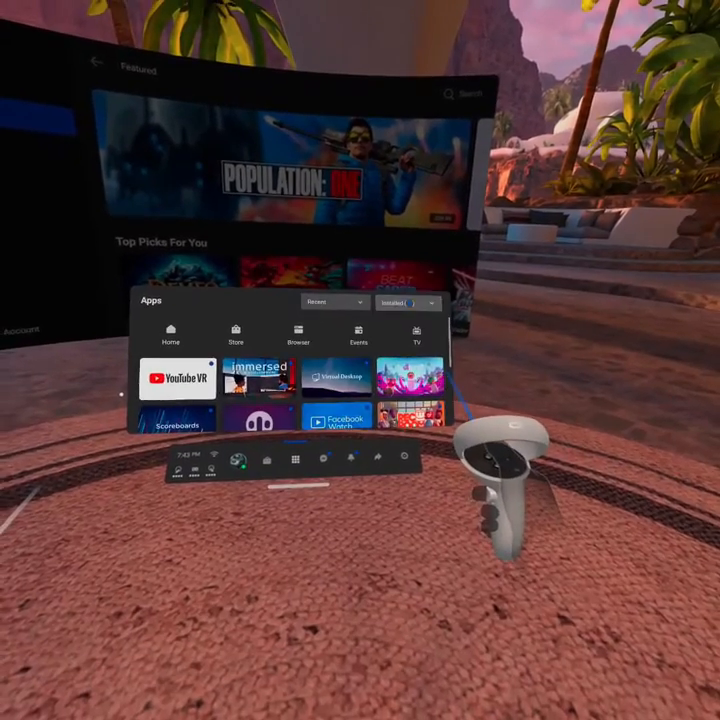
- Show the Apps library filter category list, including the hidden Unknown Sources option
click(404, 292)
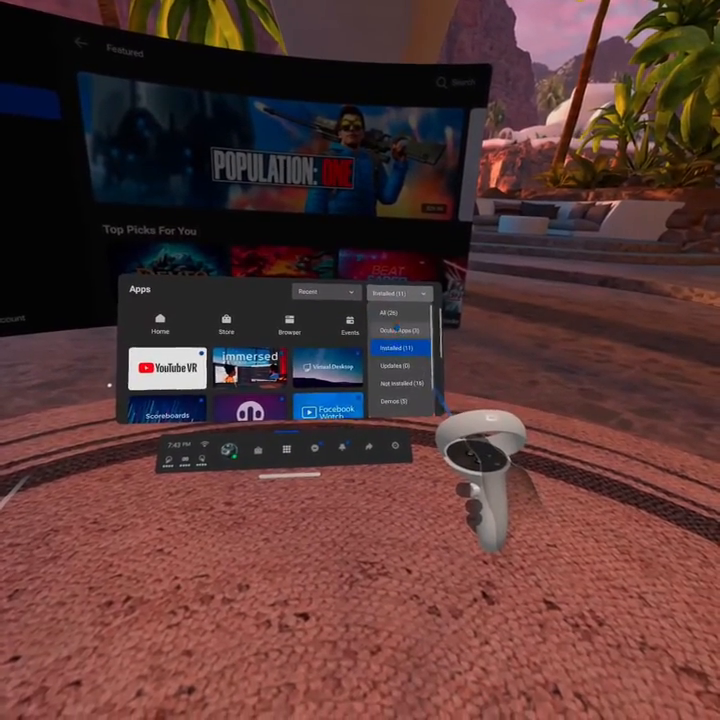
click(388, 312)
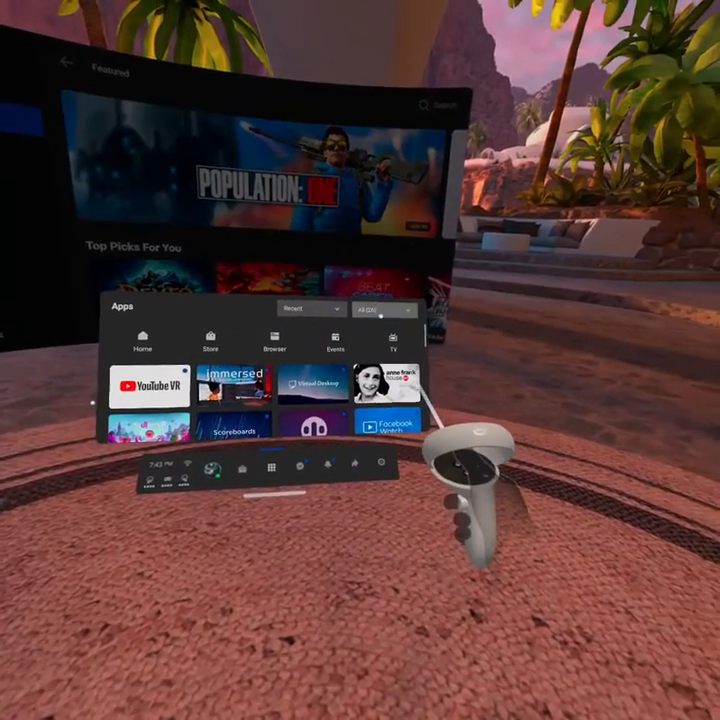
click(384, 324)
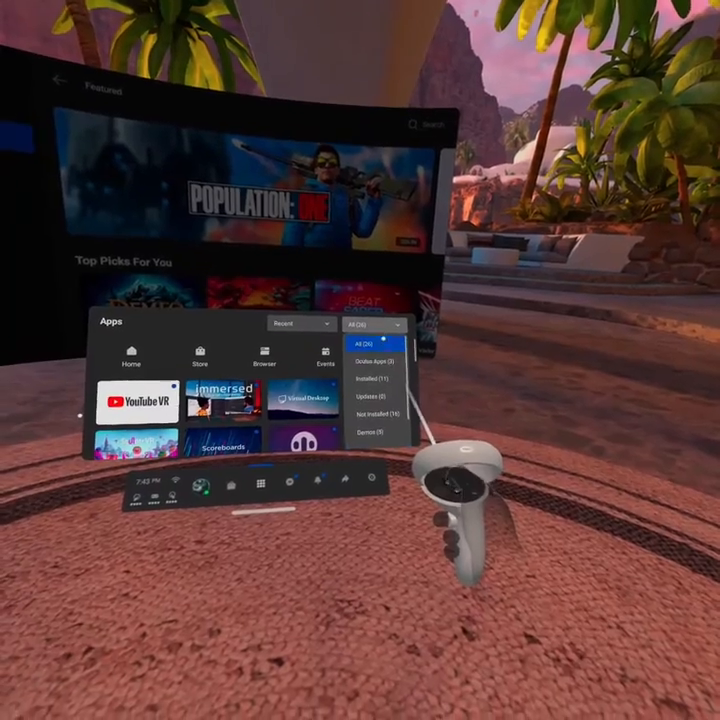